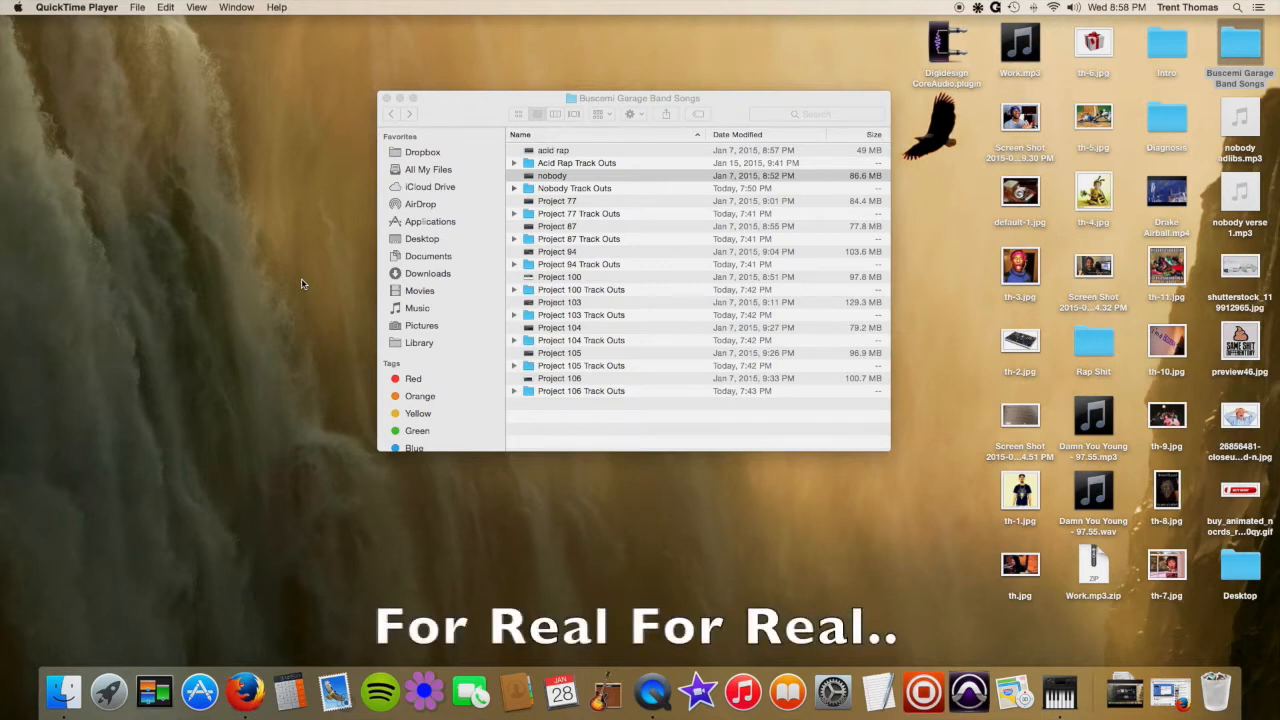
mouse_move(462, 276)
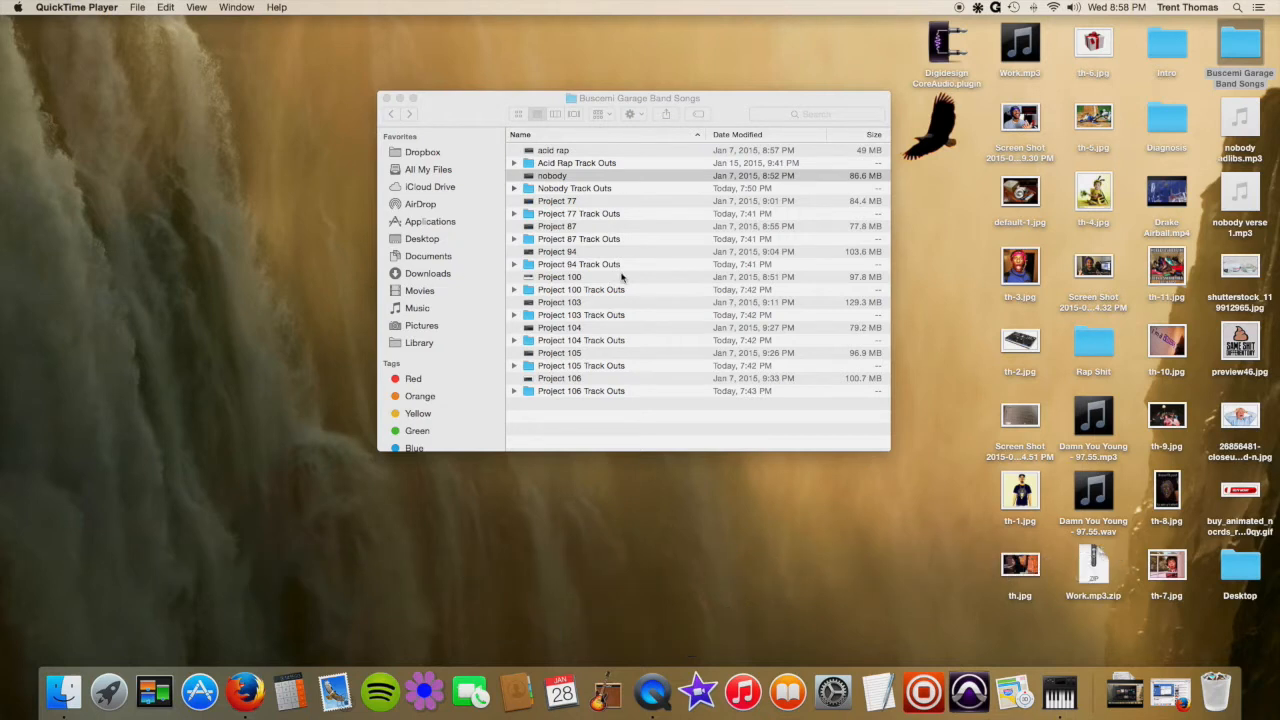
mouse_move(588, 268)
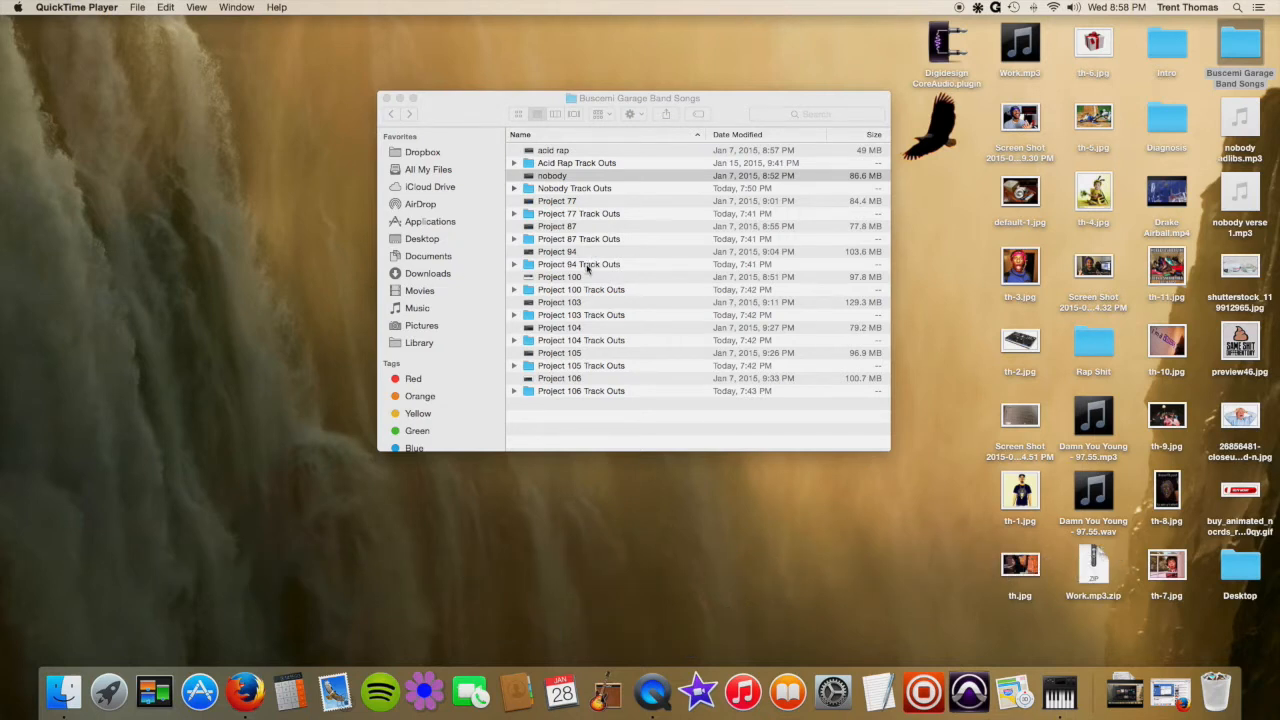
mouse_move(960, 316)
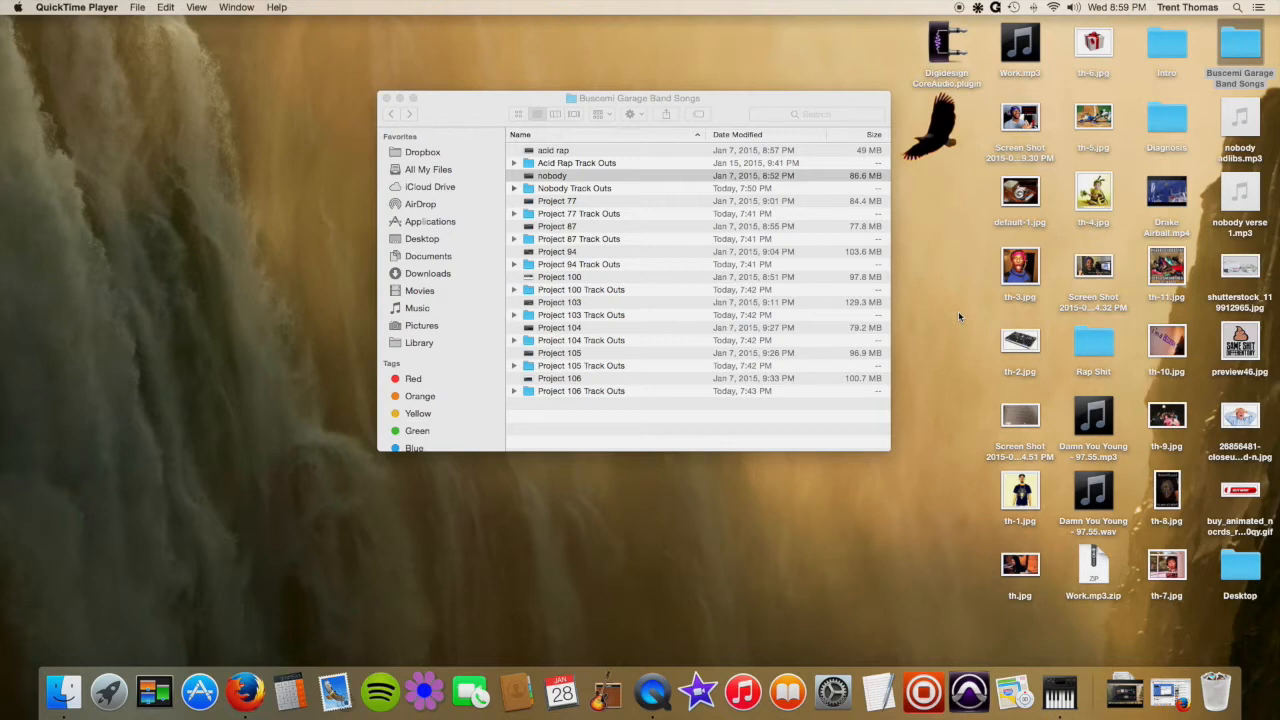
mouse_move(1028, 344)
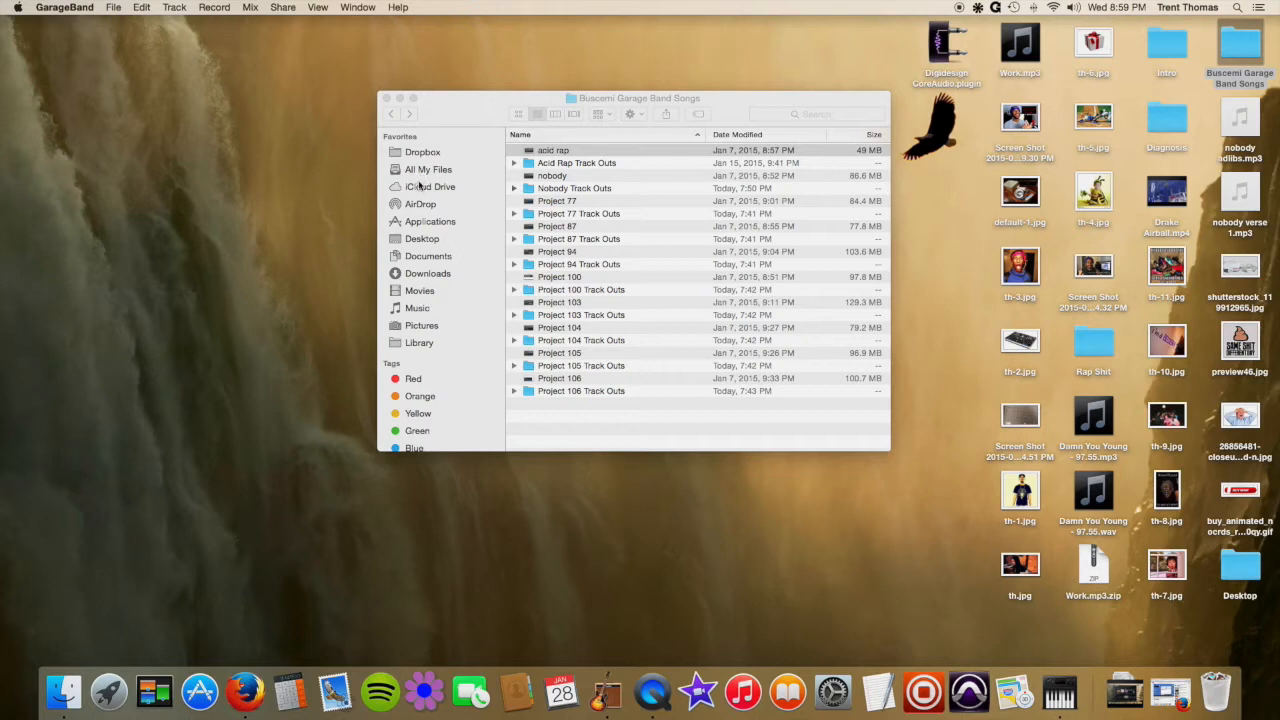
- Load the acid rap project and play it from bar 1 with beat, vocals and master tracks
double_click(552, 150)
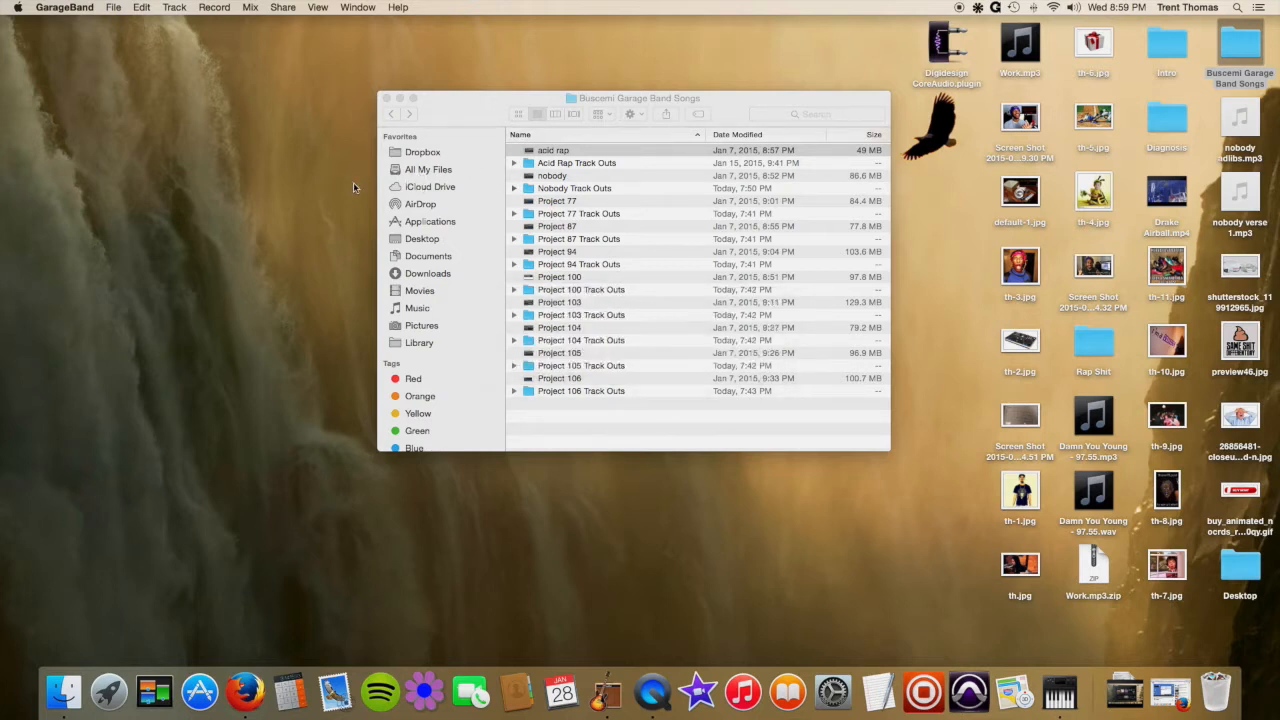
double_click(552, 150)
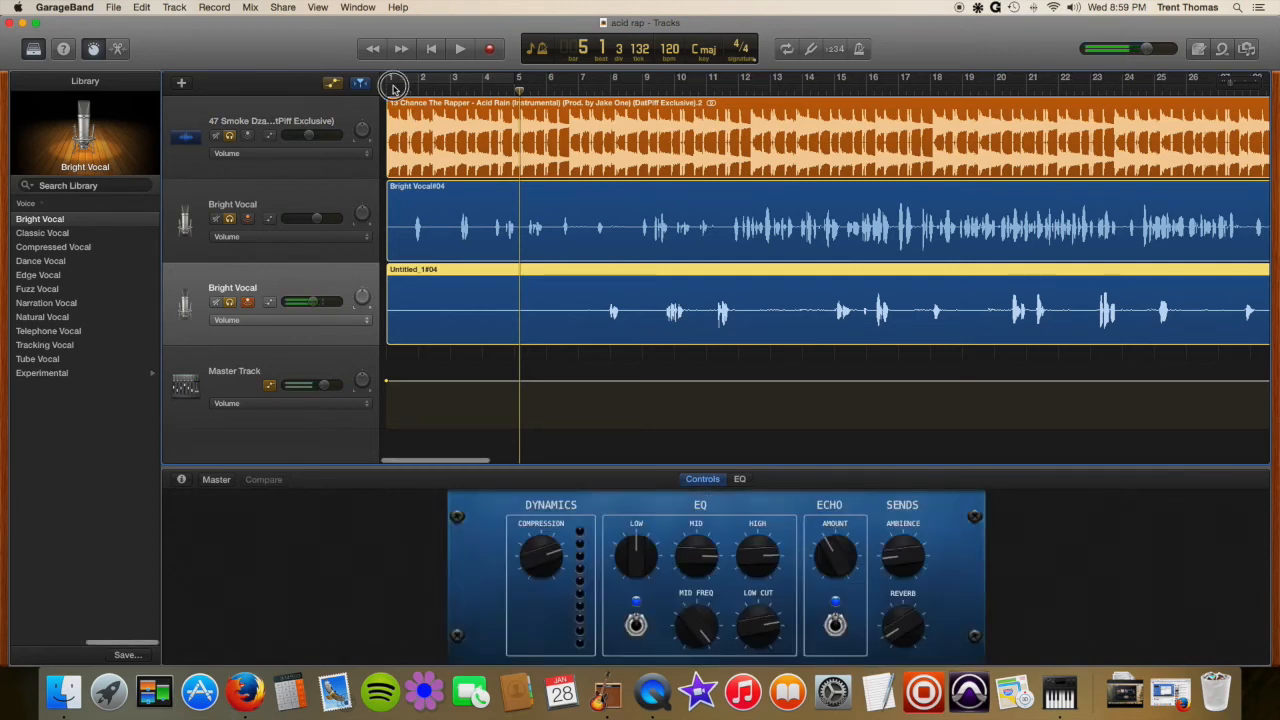
click(460, 48)
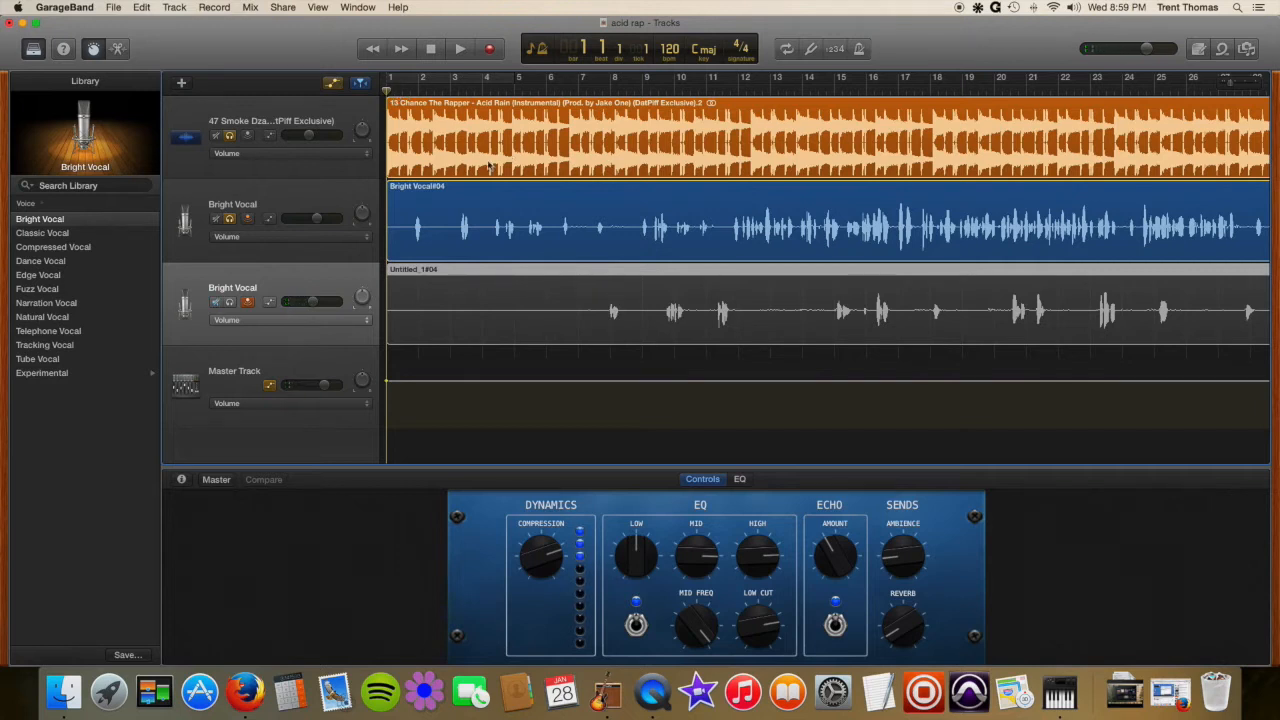
click(230, 302)
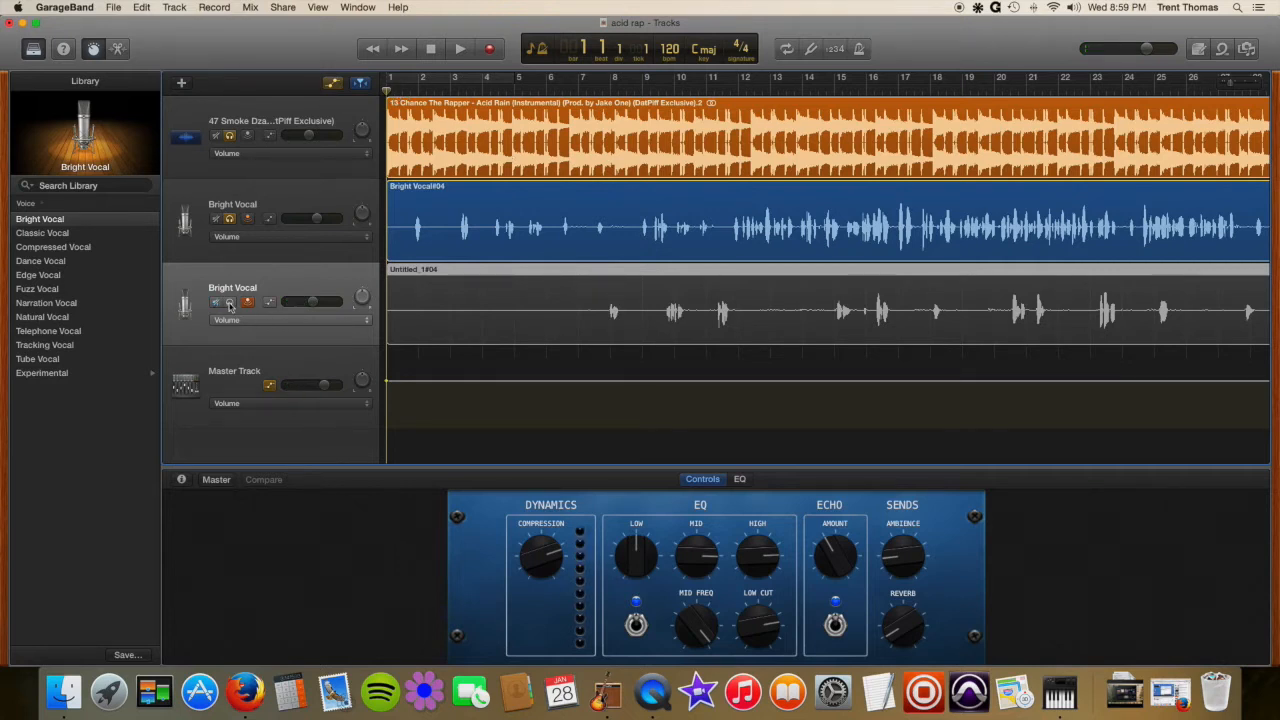
click(228, 300)
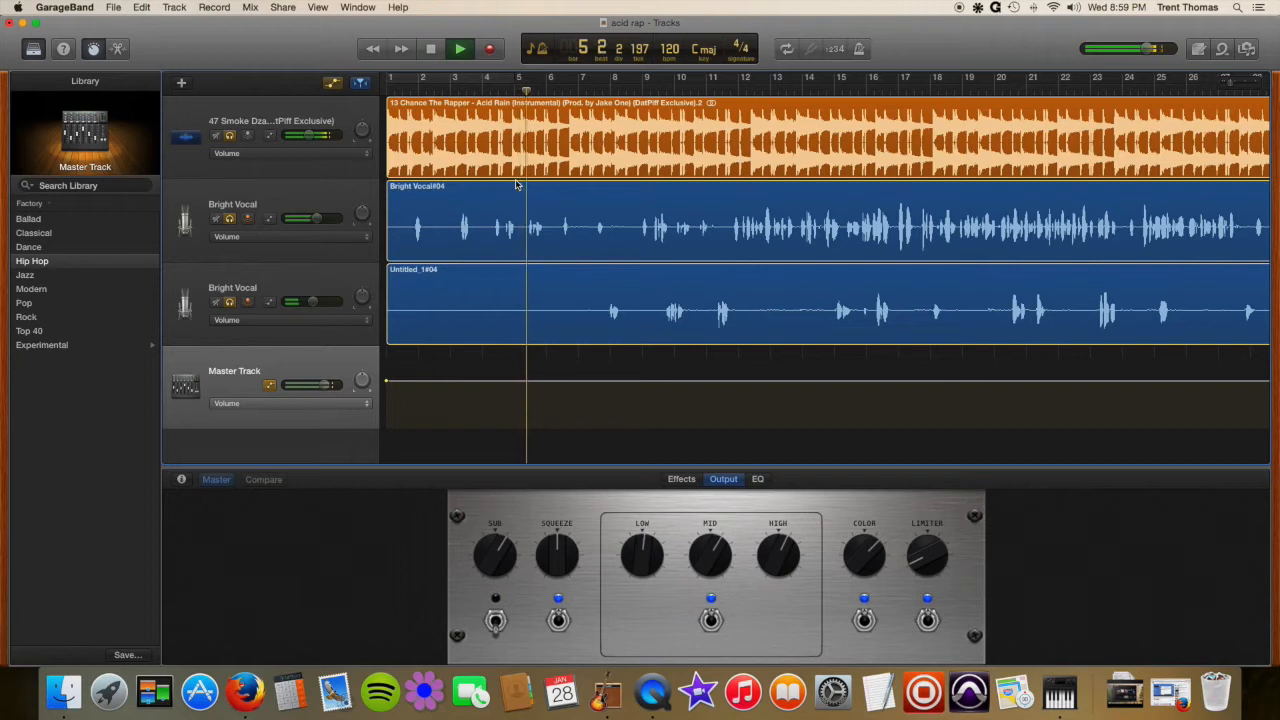
click(460, 48)
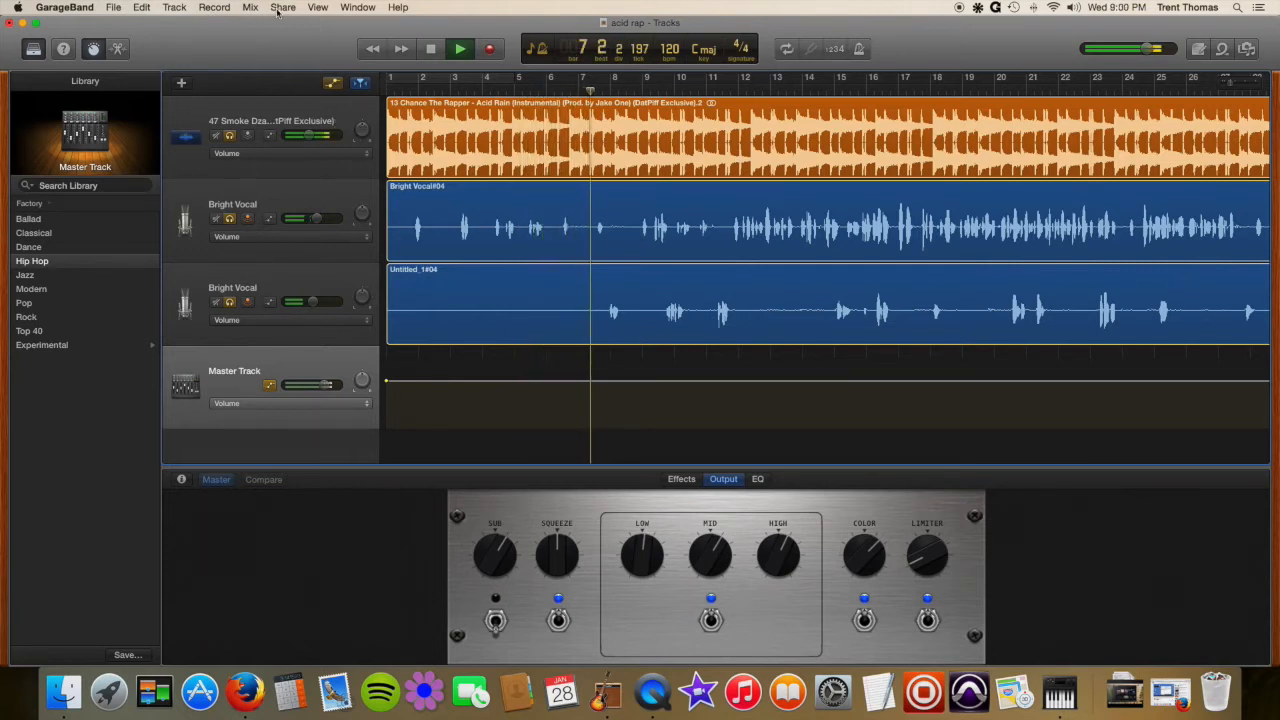
- Solo the instrumental track so both Bright Vocal tracks are silenced
click(284, 8)
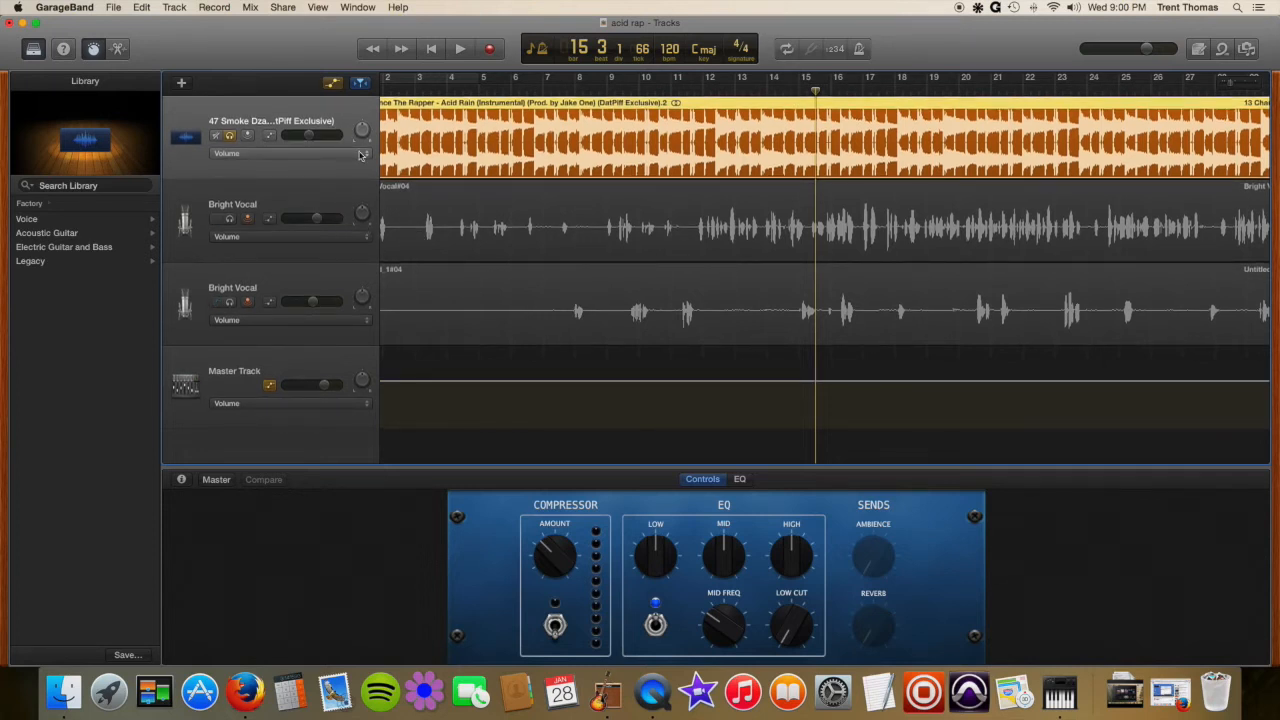
- Export the song to disk as 'acid rap - instru', MP3 Highest Quality, saved to the Desktop
click(282, 8)
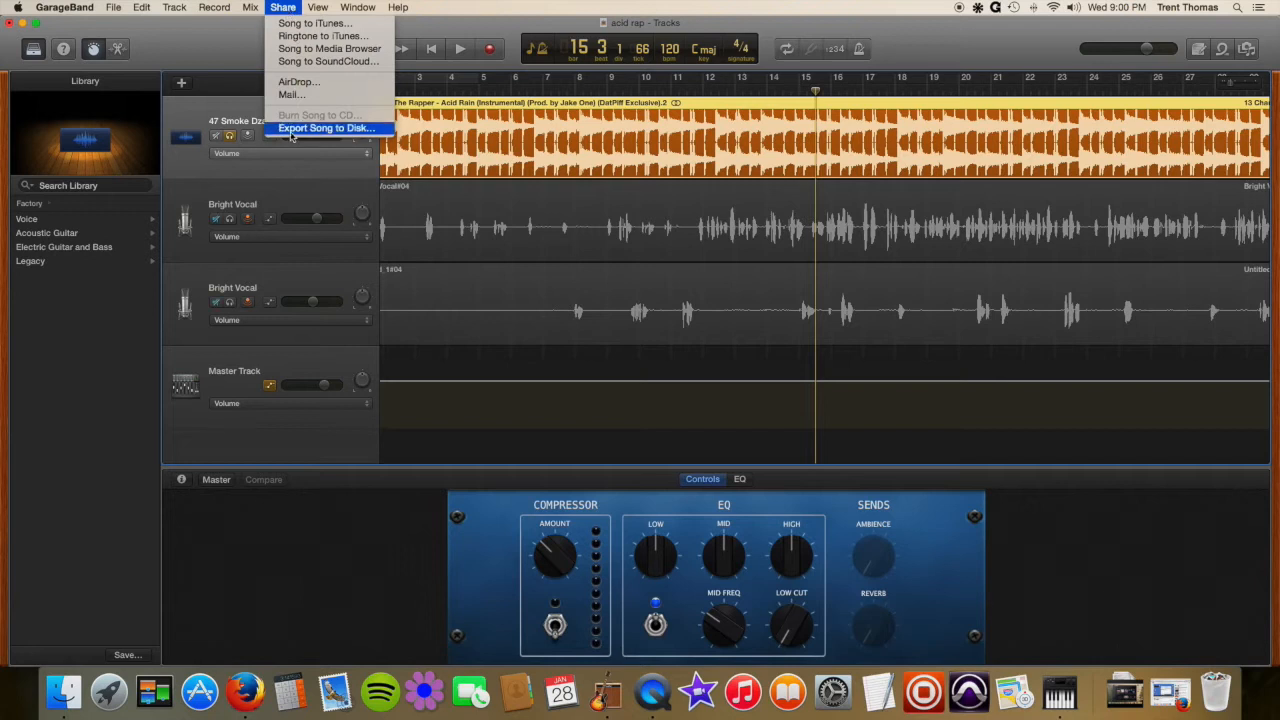
click(324, 128)
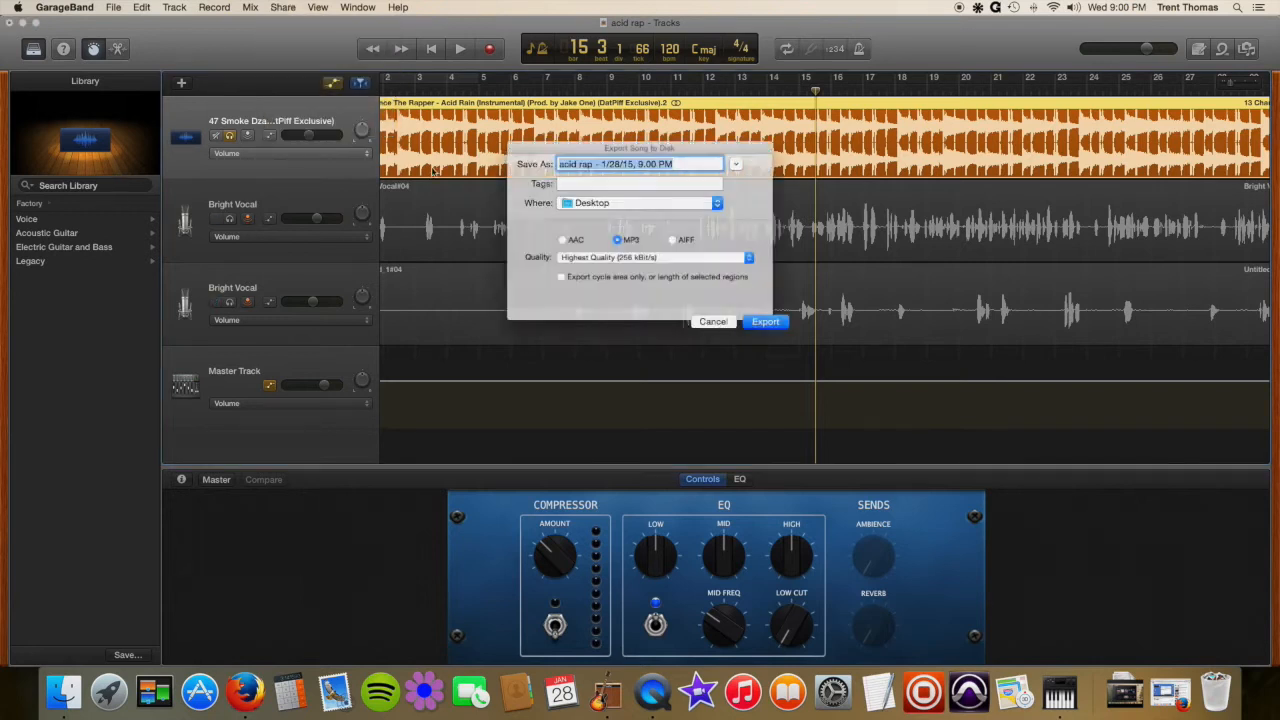
click(576, 164)
text(acid rap - instru)
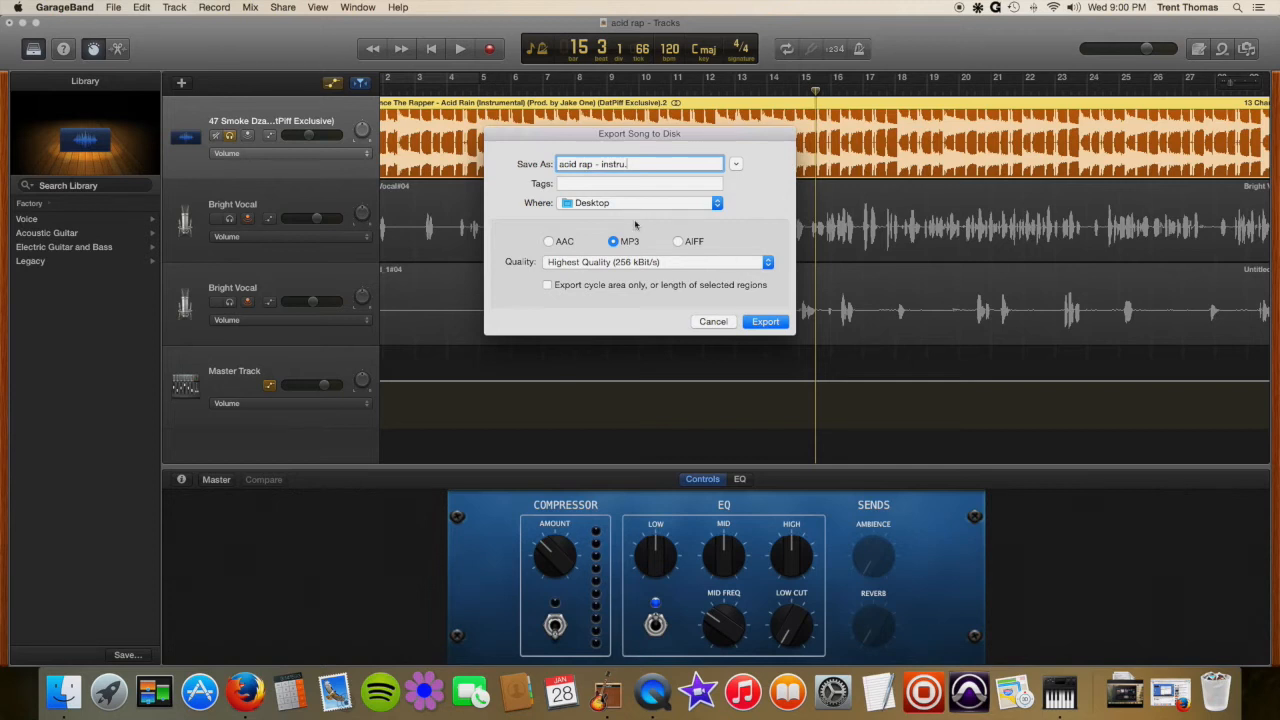
mouse_move(792, 340)
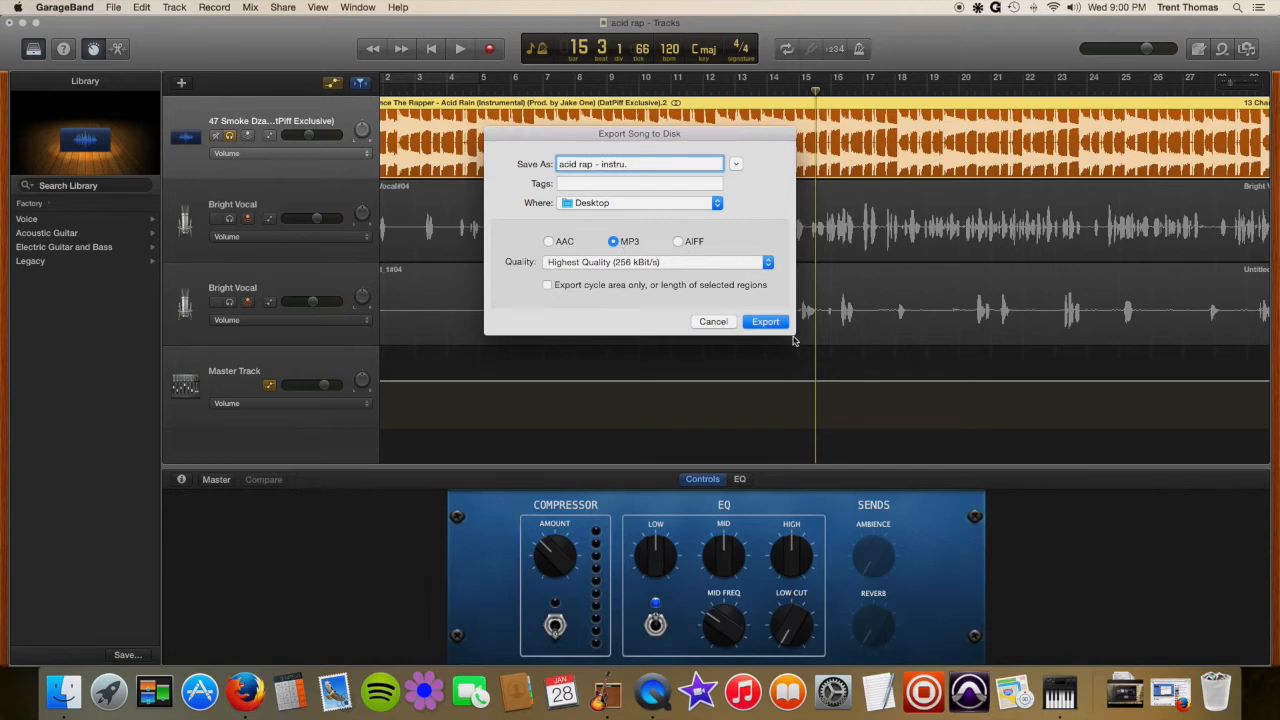
click(764, 320)
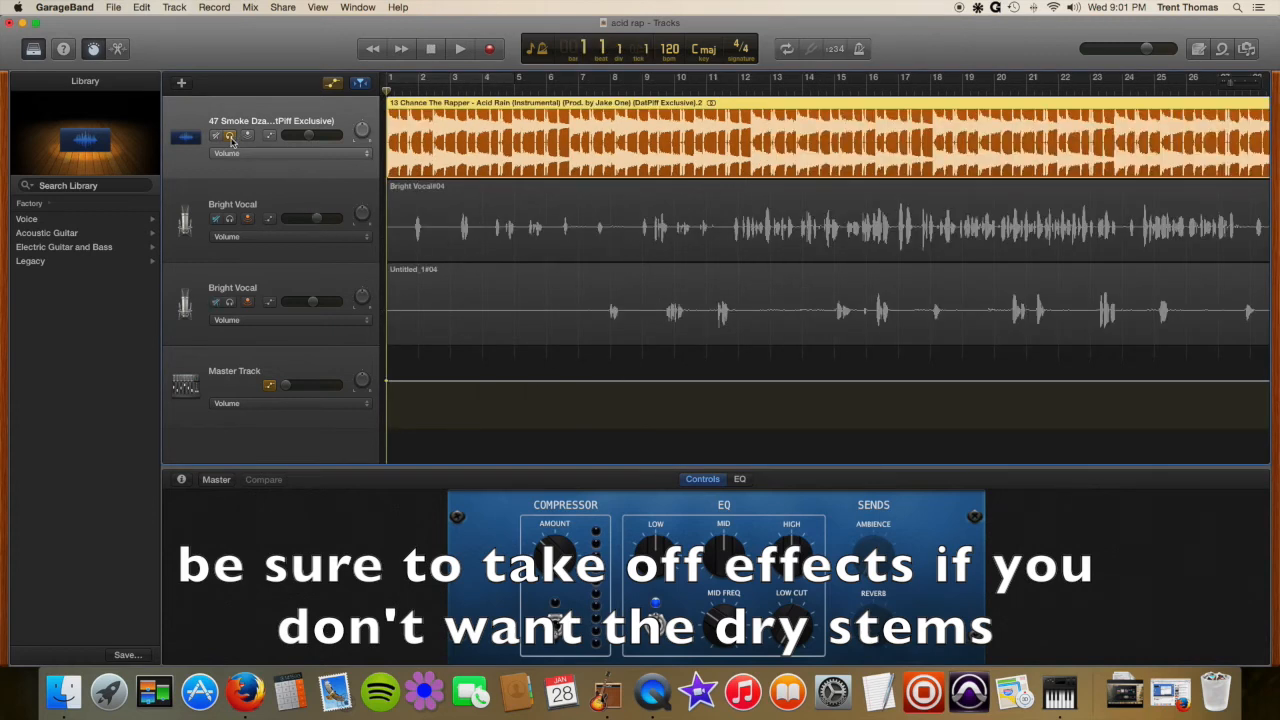
- Bring the Finder songs folder back to the front after the stem export
click(232, 218)
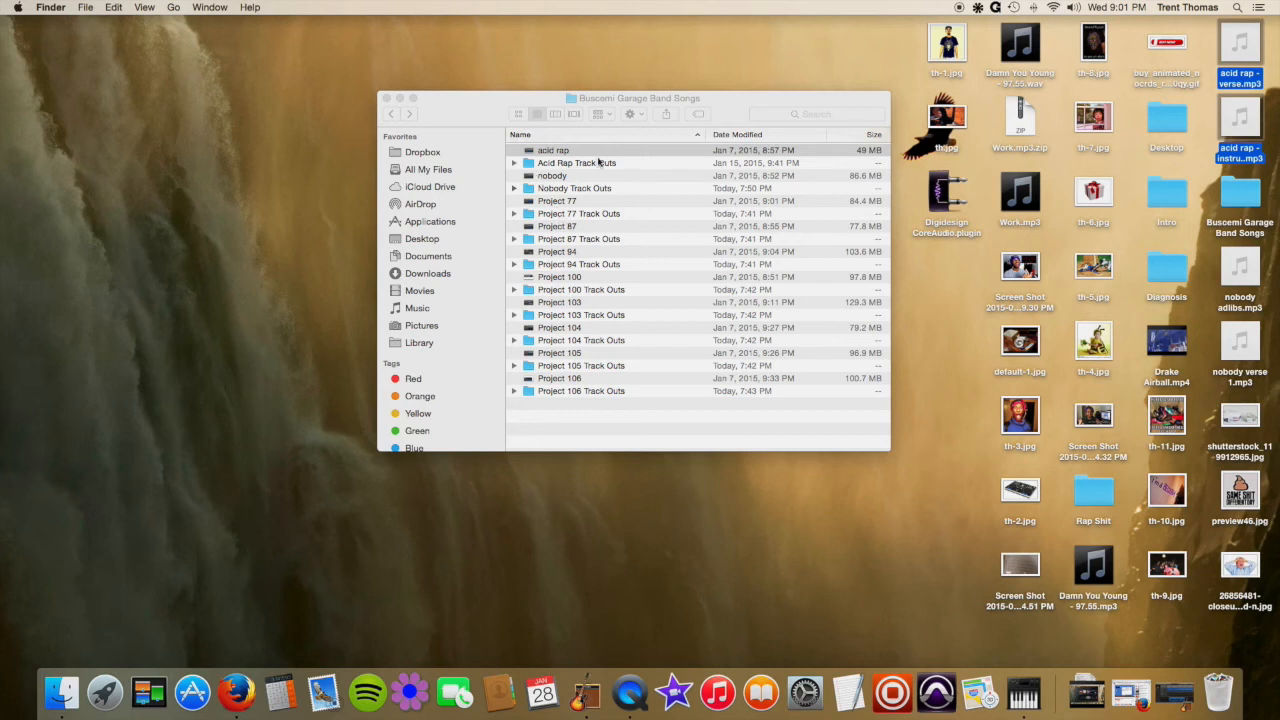
- Expand the Acid Rap and Nobody Track Outs folders to show their vocal and instrumental MP3 stems
click(514, 162)
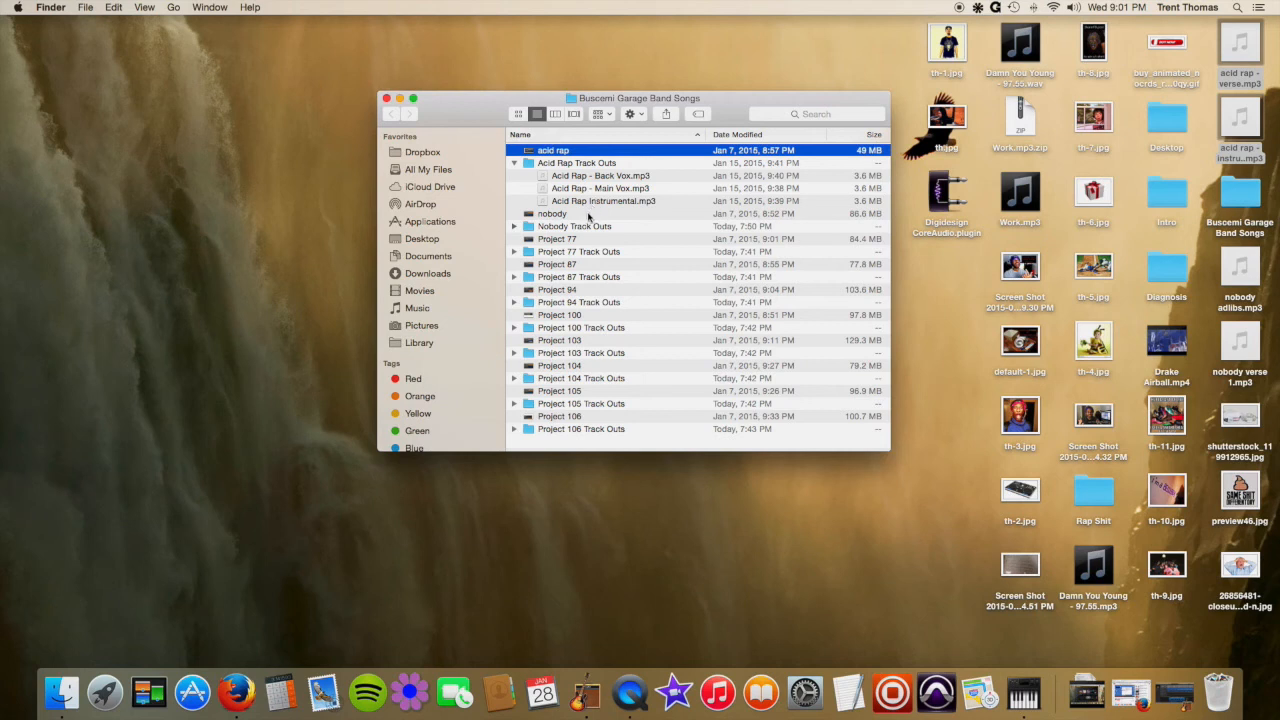
click(514, 226)
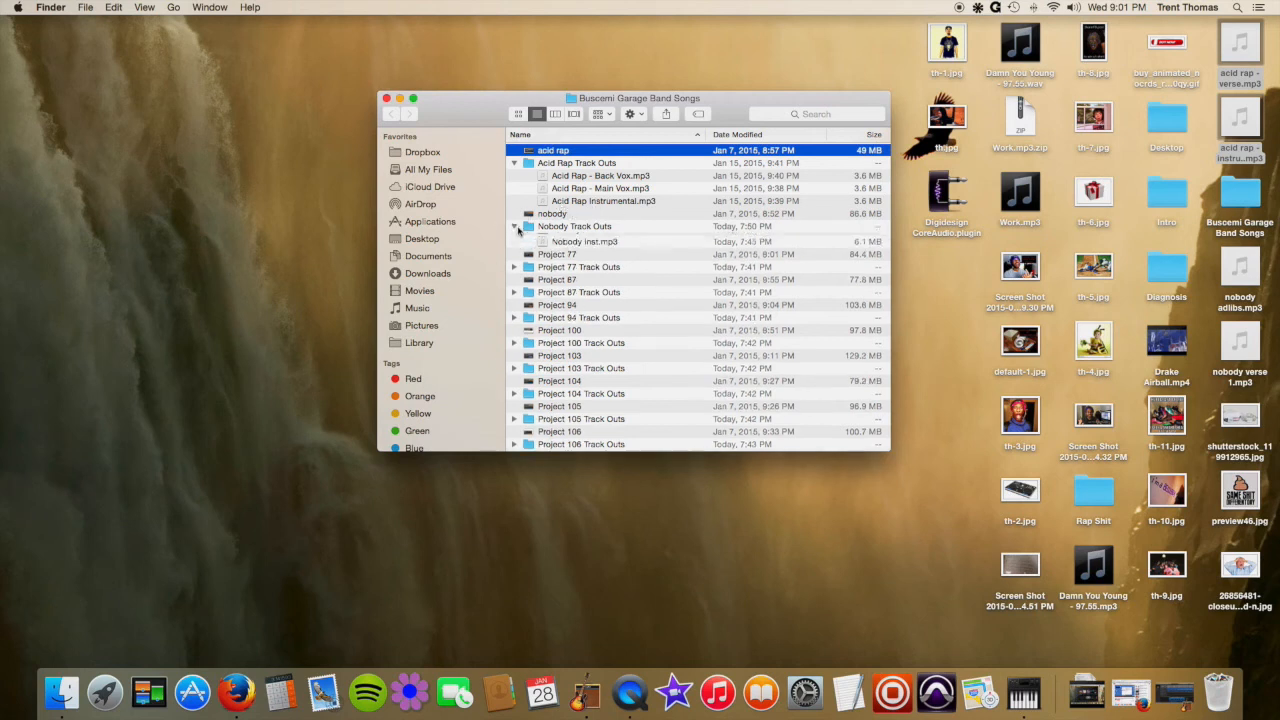
click(516, 226)
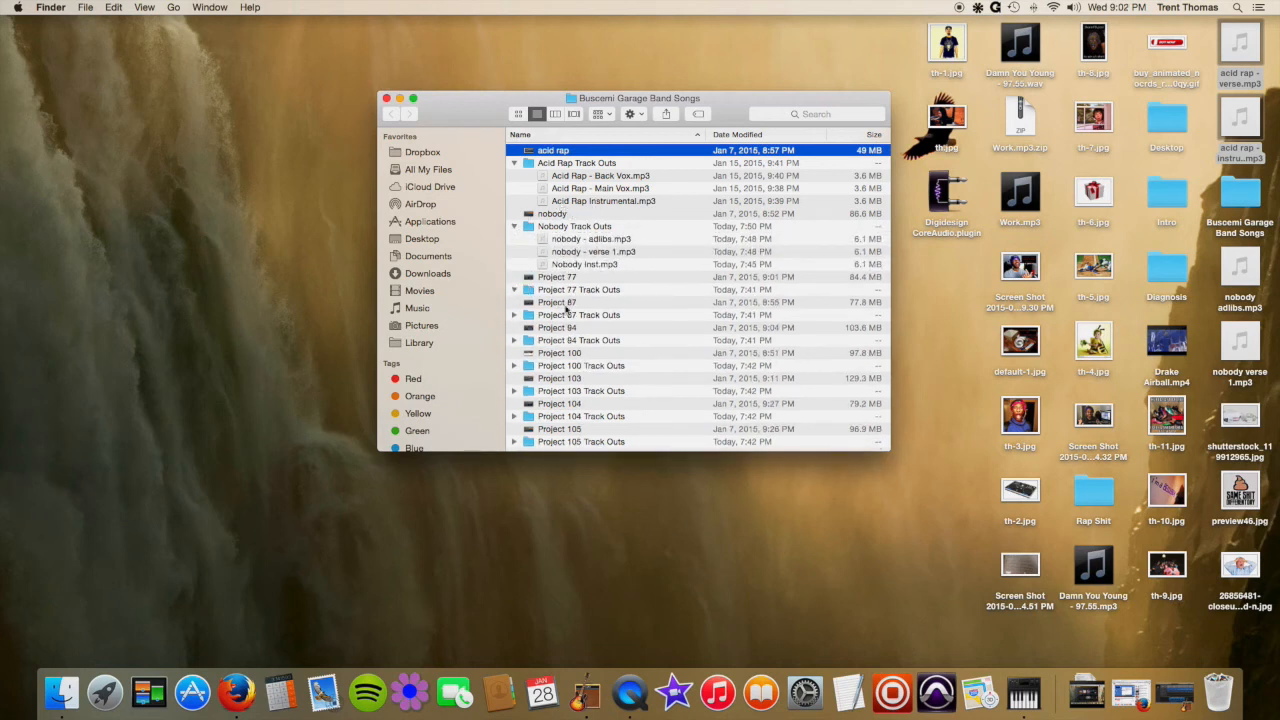